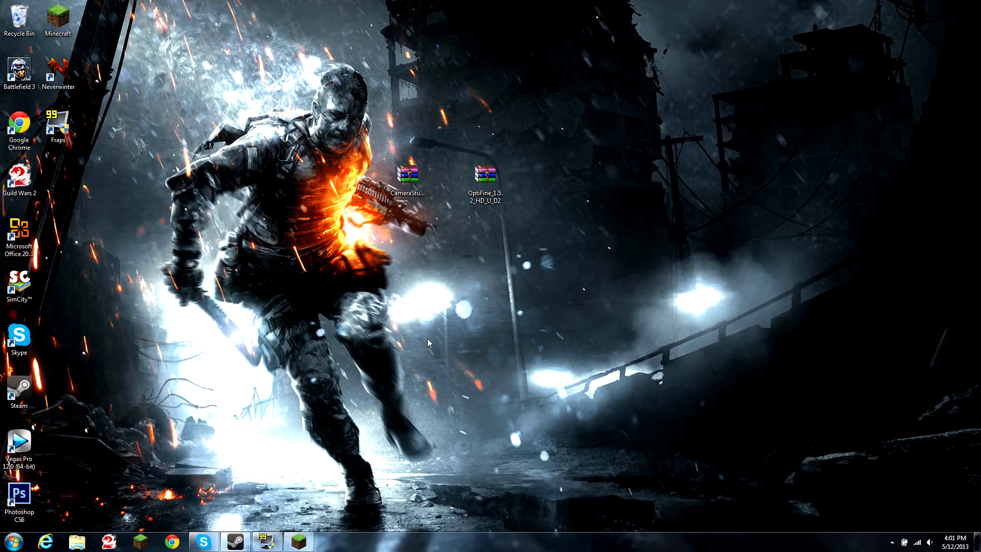
pyautogui.moveTo(373, 405)
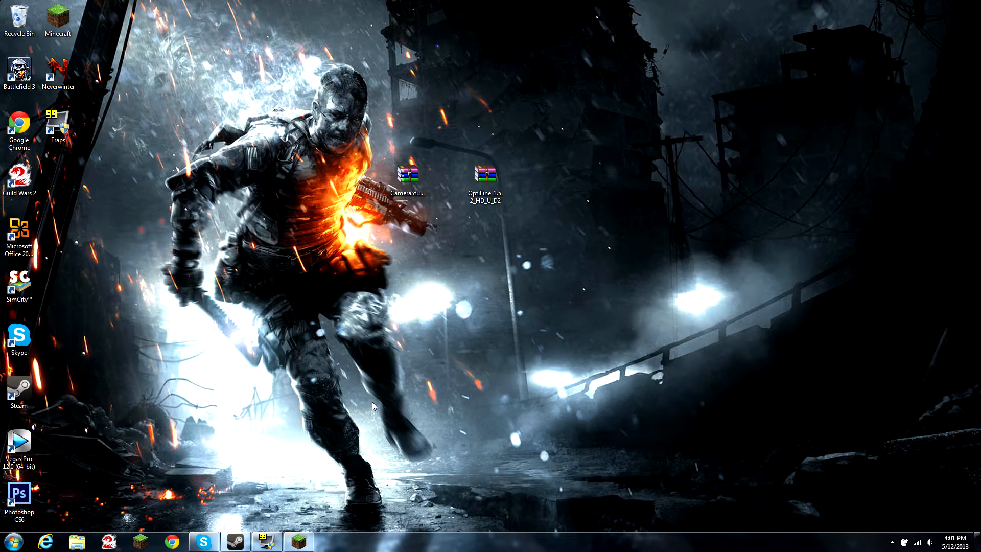
# Step: Force-update Minecraft in the launcher so minecraft.jar re-downloads, then search for %appdata%
pyautogui.click(407, 174)
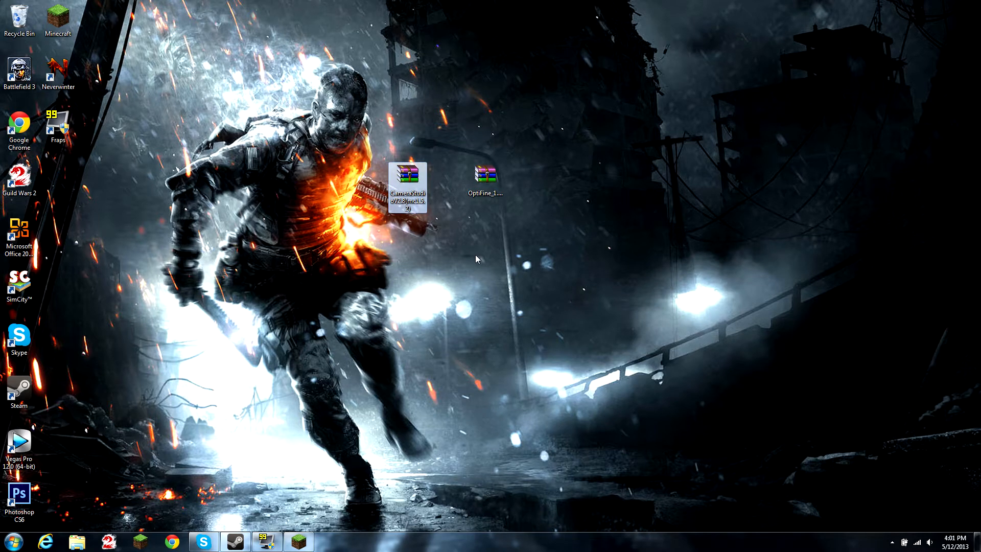
pyautogui.moveTo(298, 540)
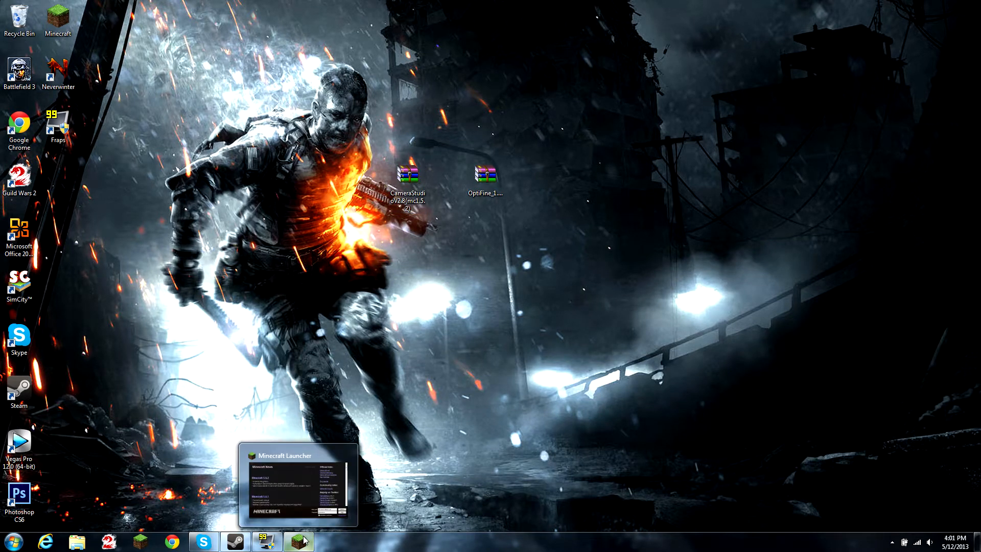
pyautogui.click(297, 540)
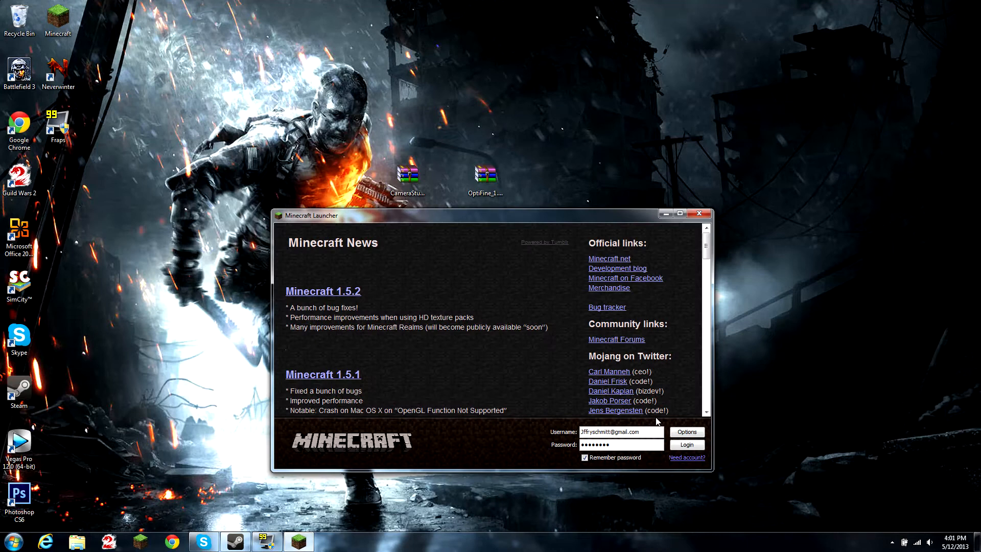
pyautogui.click(685, 432)
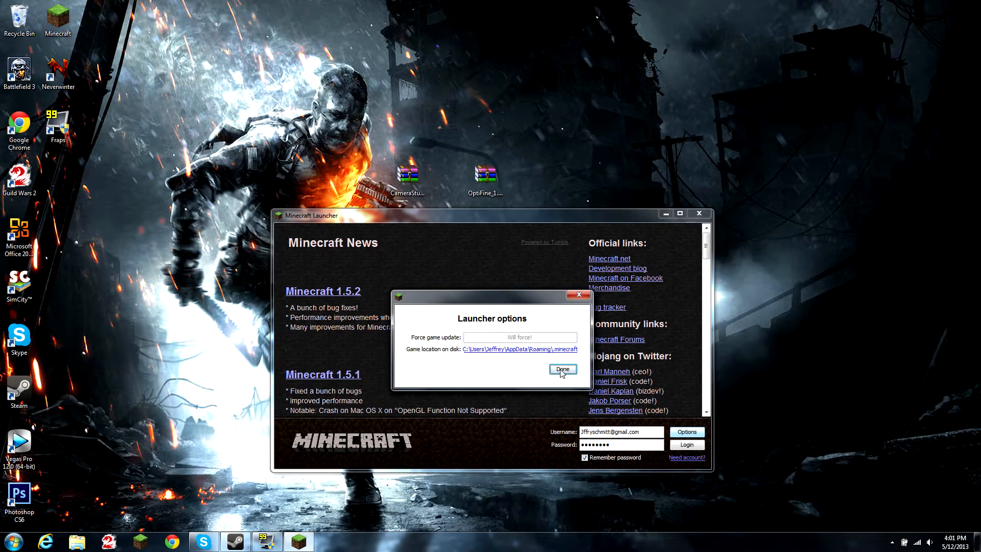
pyautogui.click(562, 369)
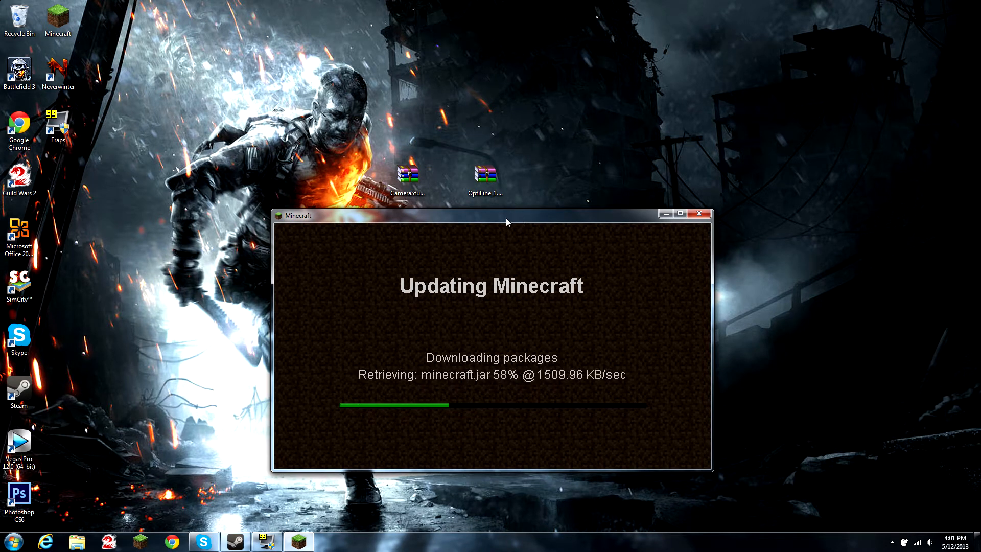
pyautogui.click(8, 541)
pyautogui.write('%appdata%')
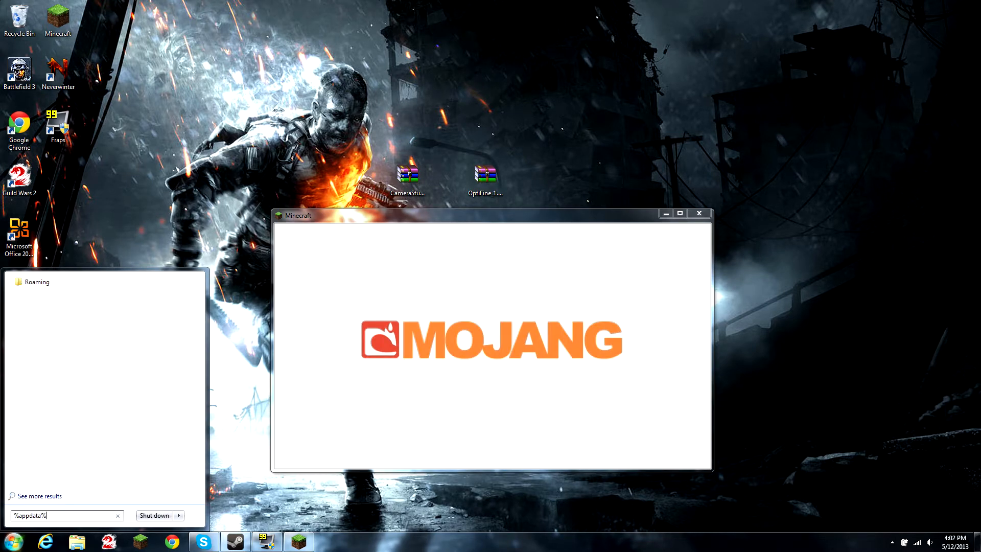
# Step: Go to Roaming\.minecraft\bin and open minecraft.jar with WinRAR archiver
pyautogui.press('Return')
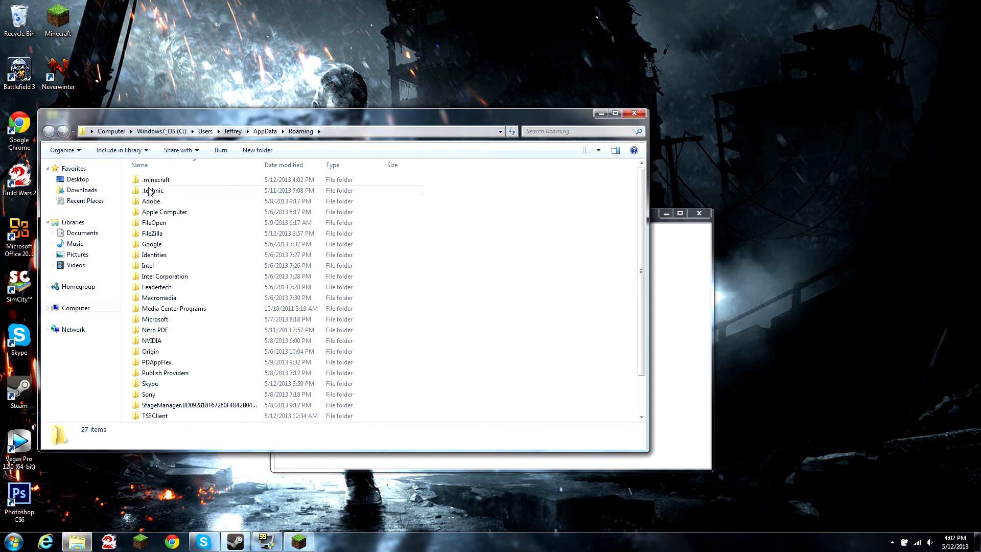
pyautogui.doubleClick(155, 179)
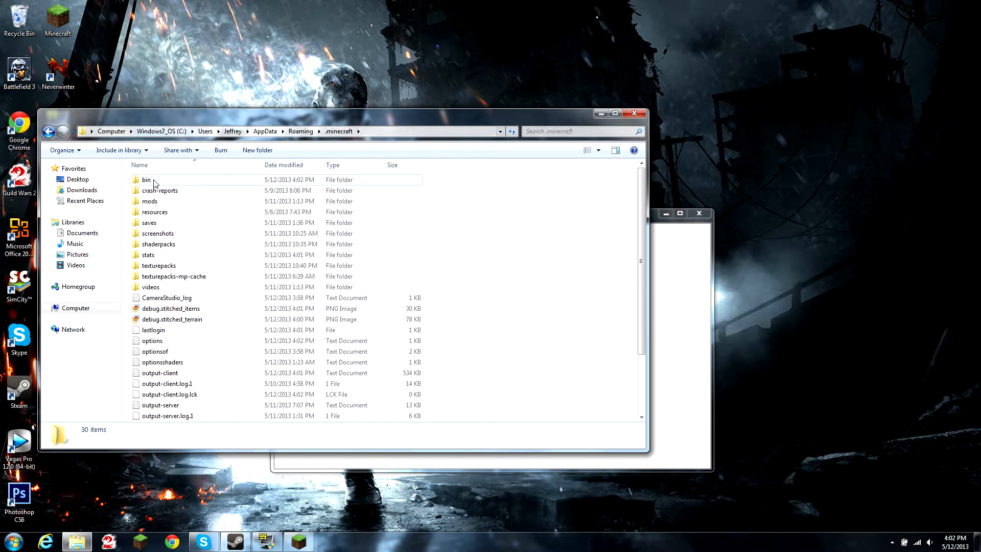
pyautogui.rightClick(155, 233)
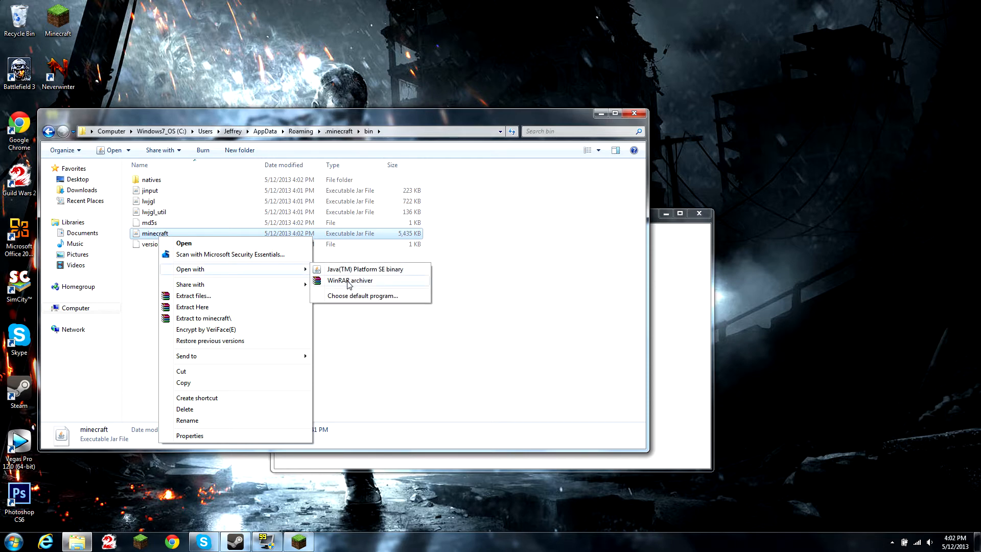
pyautogui.click(349, 280)
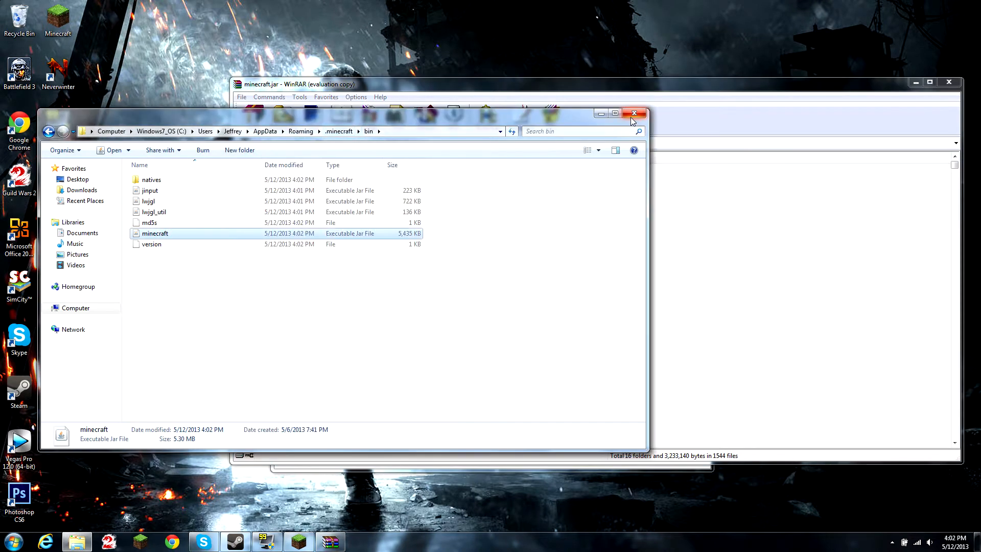
# Step: Close Explorer and the running game, then delete META-INF from minecraft.jar
pyautogui.click(635, 113)
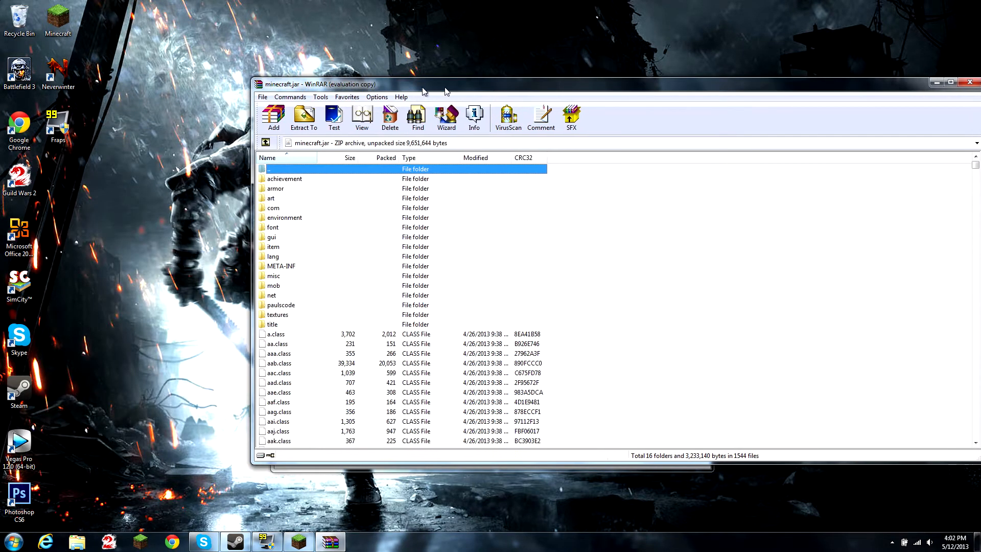
pyautogui.click(298, 541)
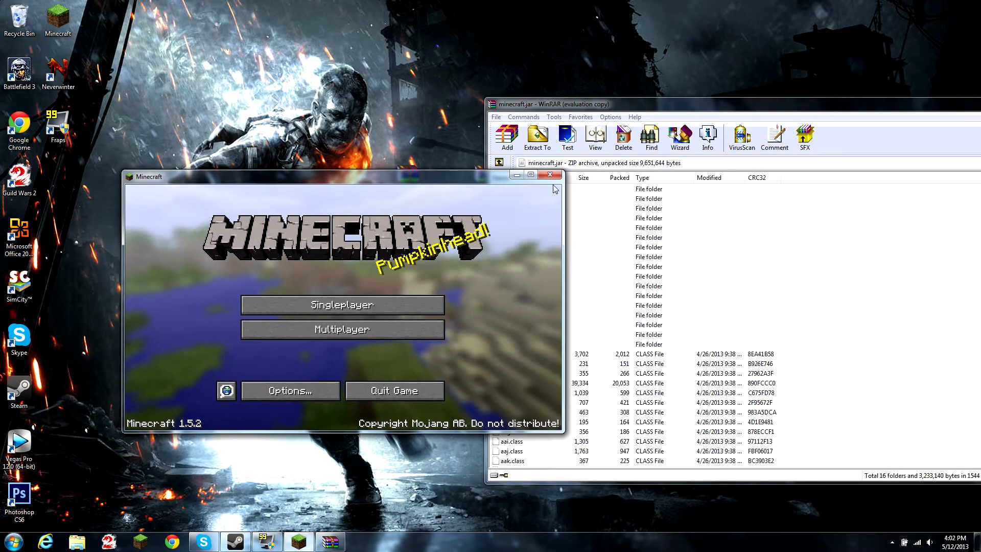
pyautogui.click(550, 175)
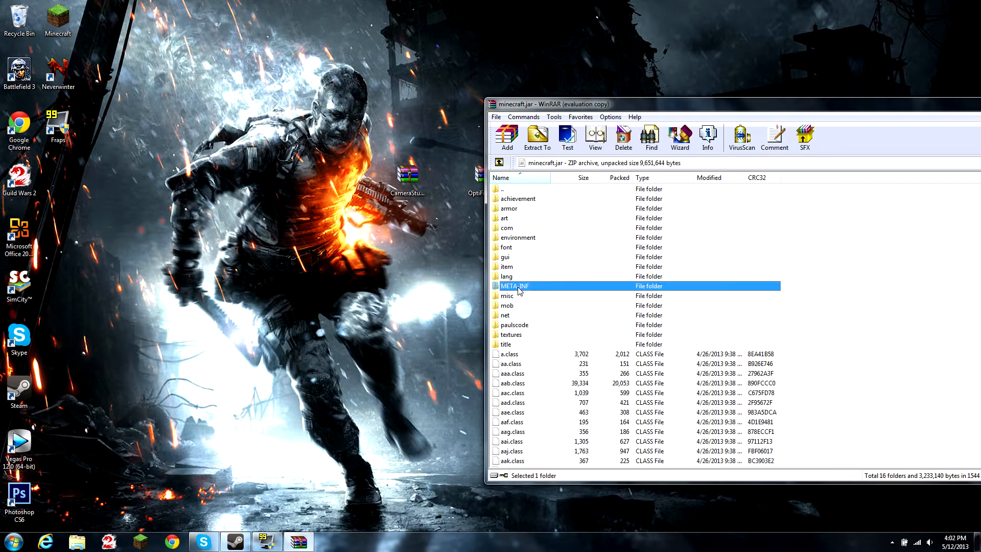
pyautogui.click(622, 137)
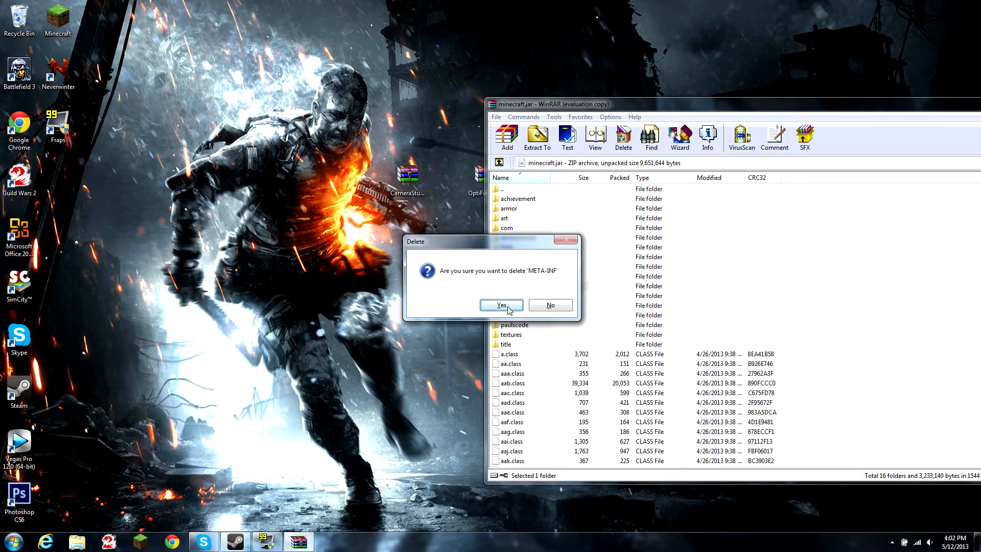
pyautogui.click(501, 304)
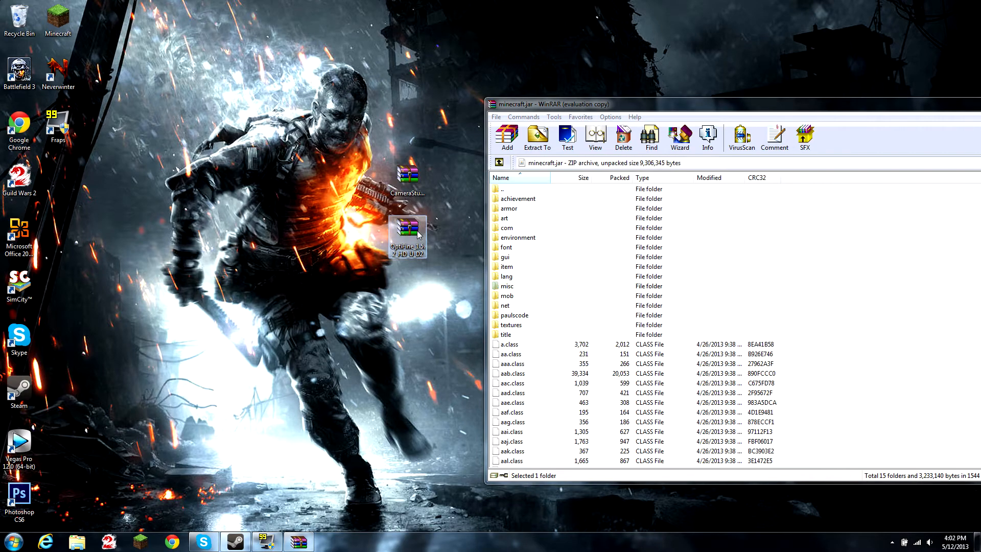
# Step: Add the OptiFine 1.5.2 HD archive contents, including the ctm folder, into minecraft.jar
pyautogui.doubleClick(407, 237)
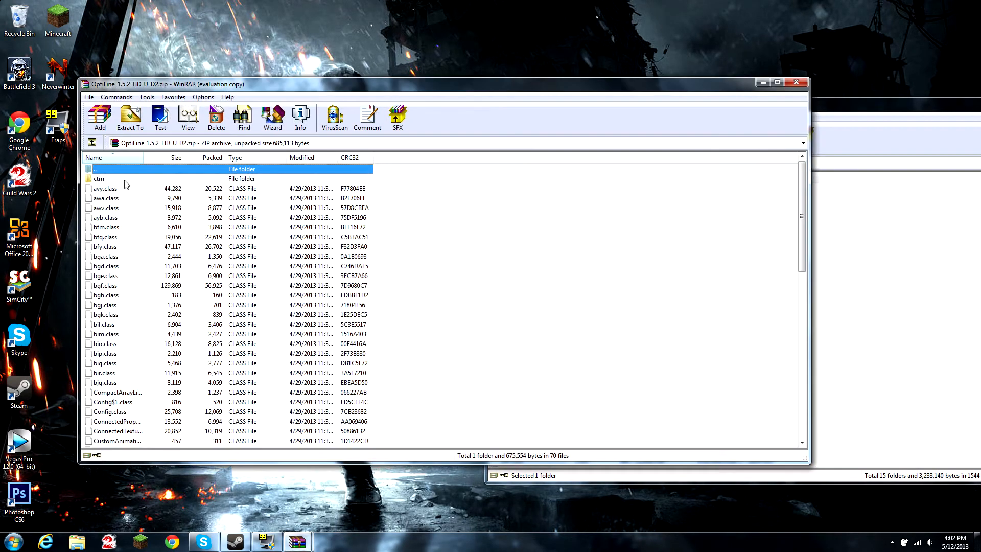
pyautogui.scroll(-3)
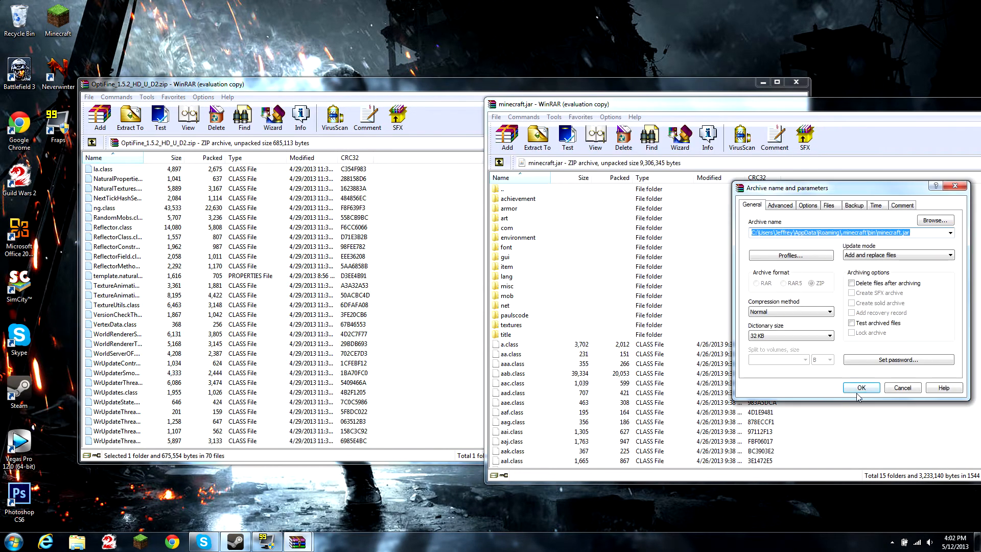
pyautogui.click(861, 388)
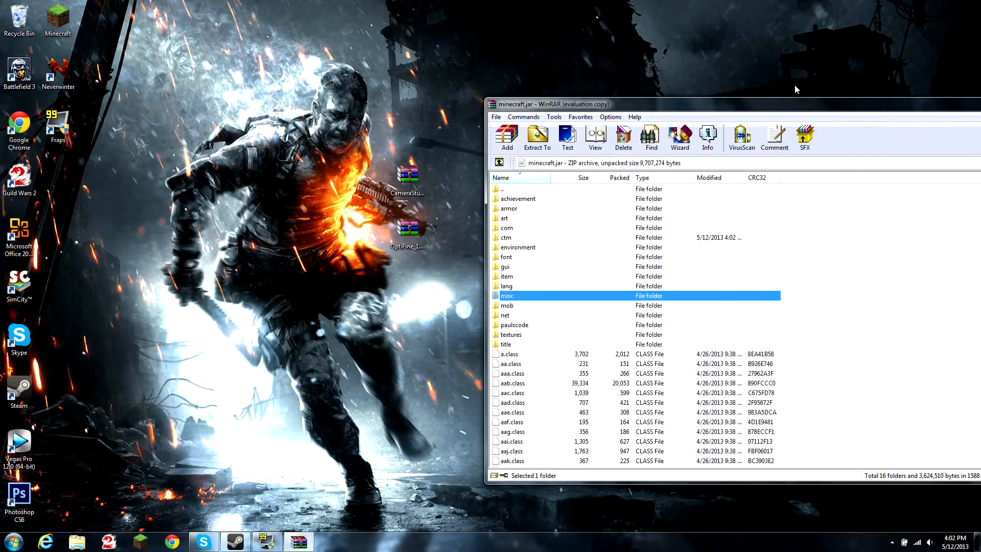
pyautogui.moveTo(545, 213)
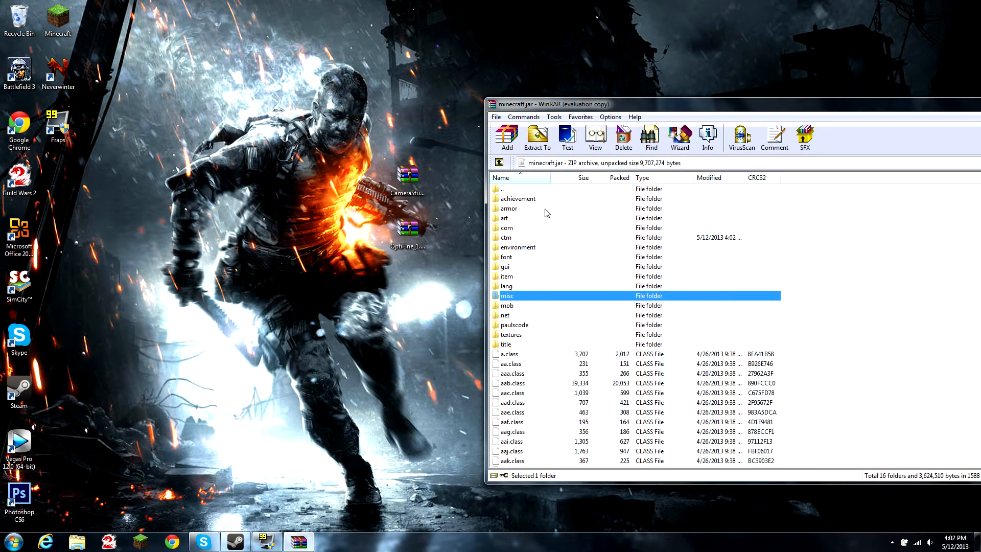
pyautogui.moveTo(481, 193)
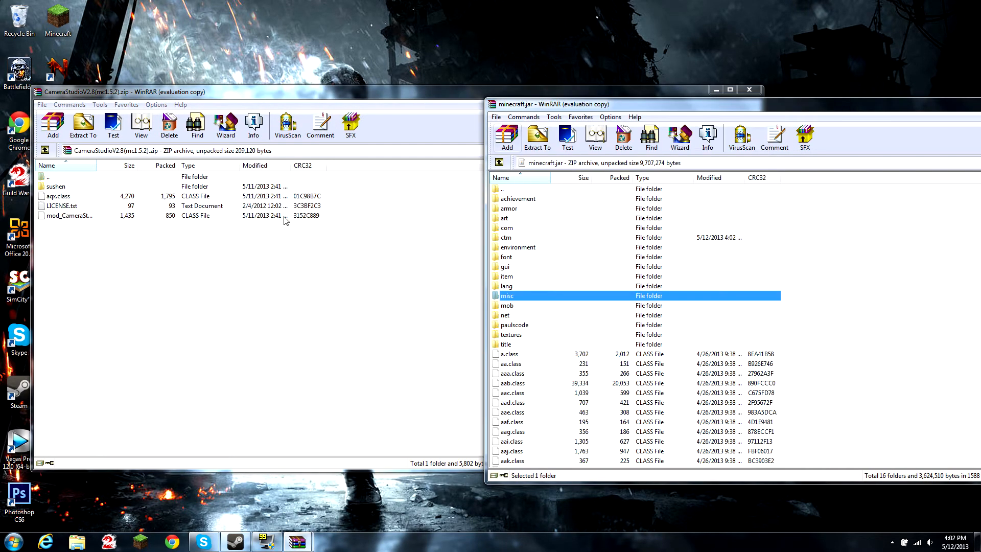
# Step: Add all Camera Studio files, including the sushen folder, into minecraft.jar and close the archive
pyautogui.click(69, 215)
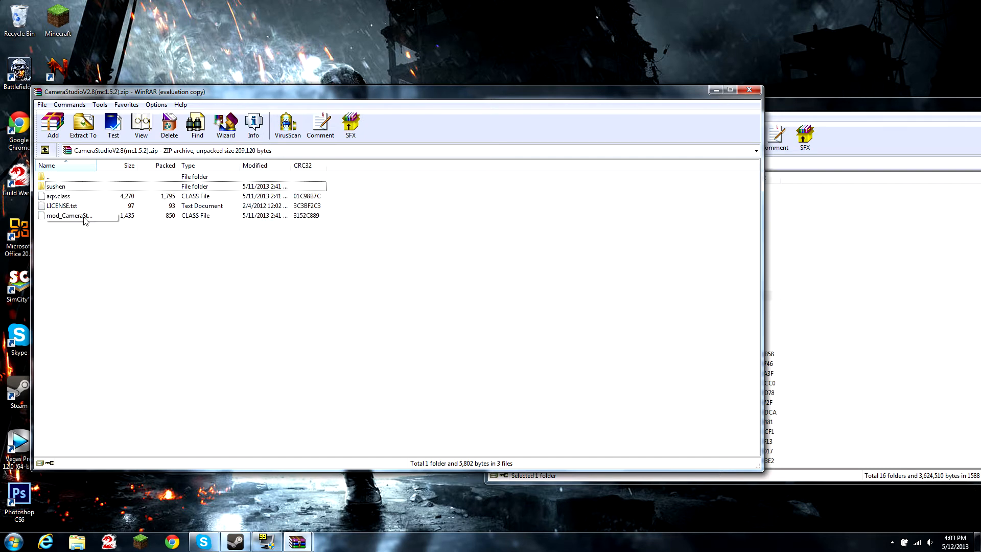
pyautogui.click(69, 215)
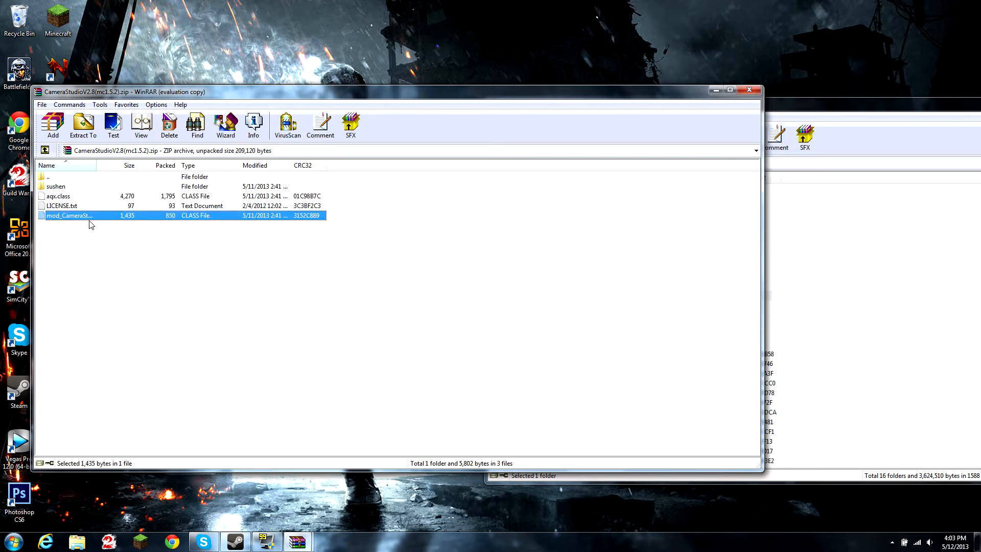
pyautogui.moveTo(69, 198)
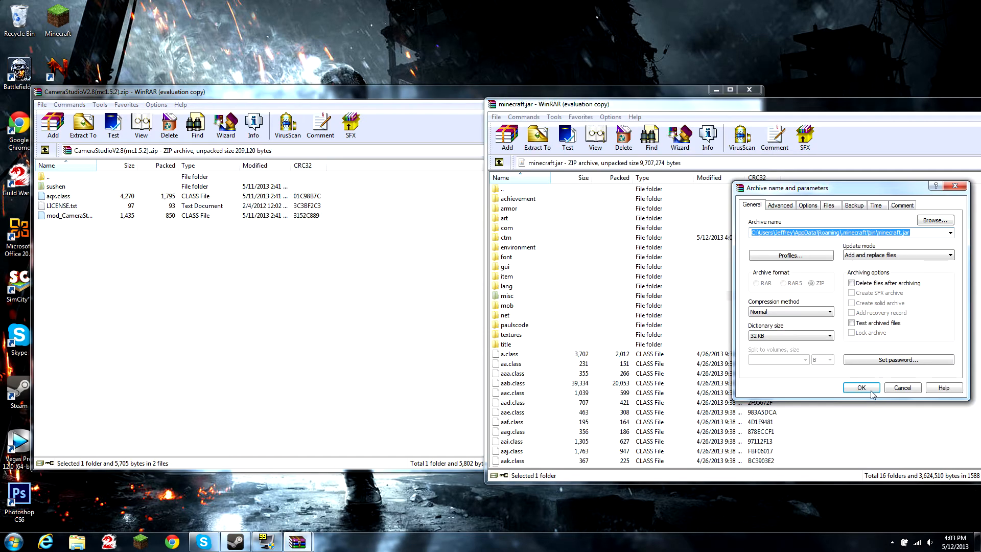
pyautogui.click(861, 387)
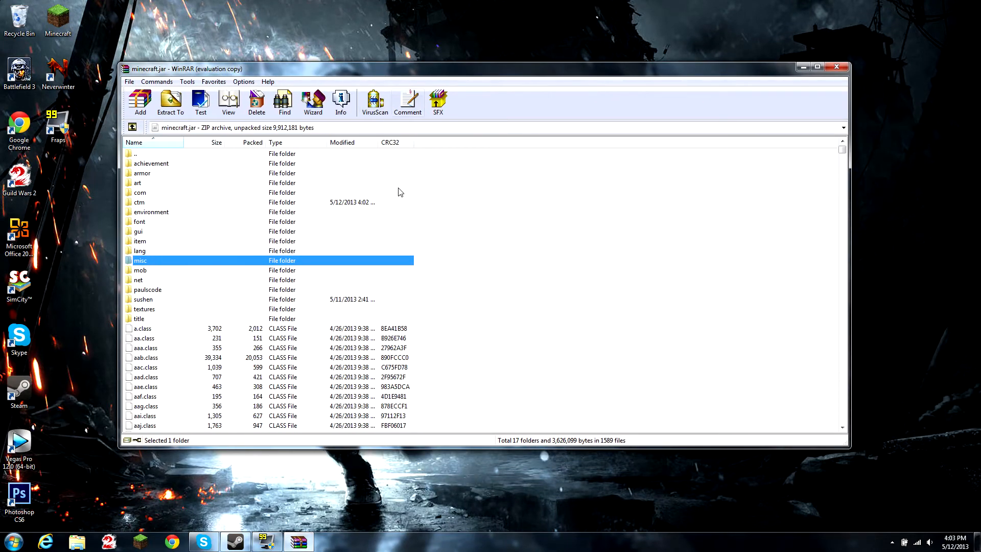
pyautogui.click(837, 67)
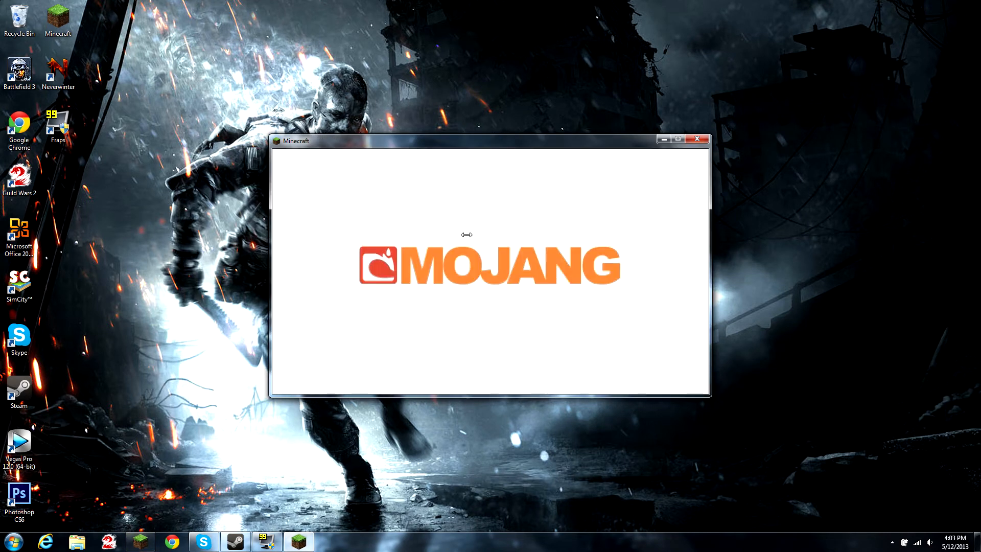
pyautogui.moveTo(511, 160)
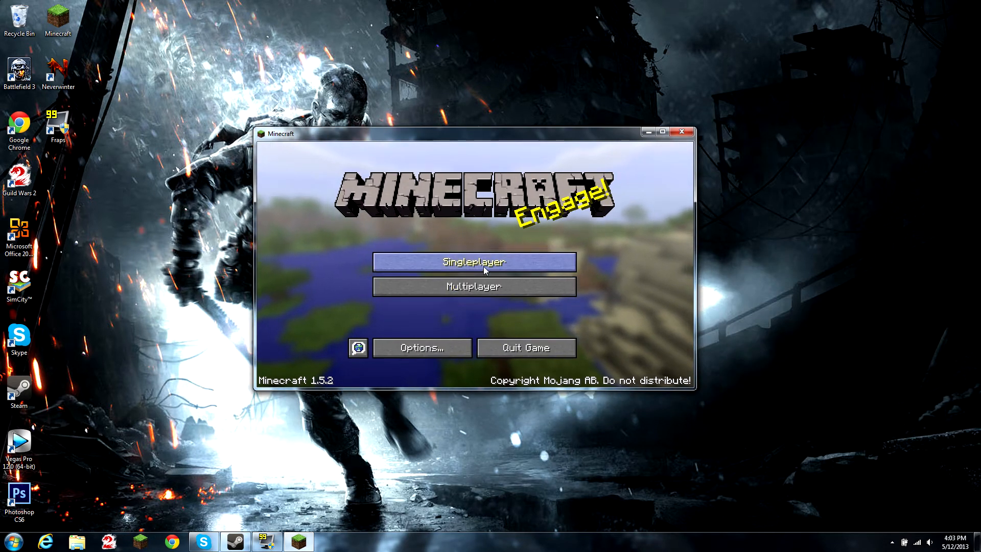
# Step: Load the Seed Showcase One singleplayer world, showing the Camera Studio V2.8 chat message
pyautogui.click(473, 262)
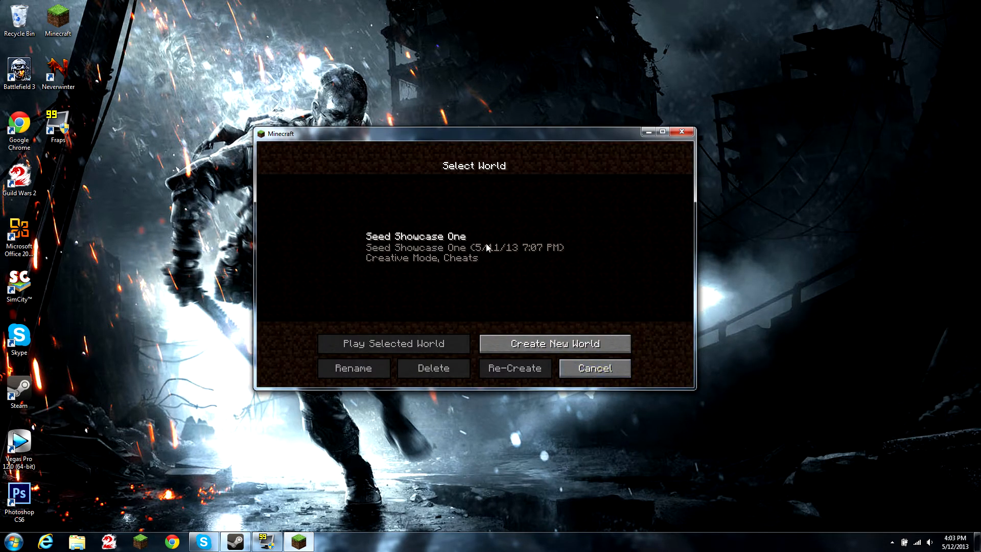
pyautogui.click(394, 344)
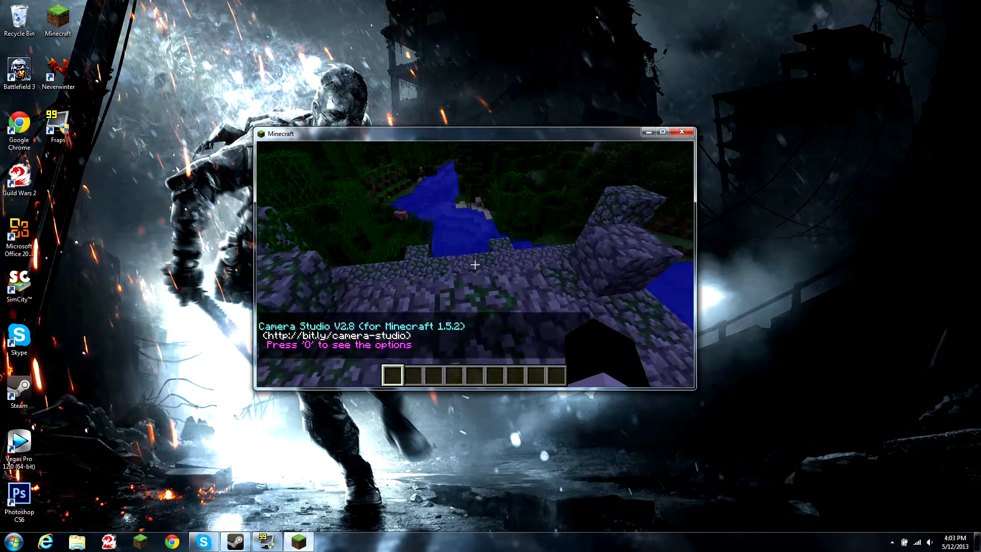
# Step: View and close the Camera Studio options from the inventory, then type /cam p1 in chat
pyautogui.press('e')
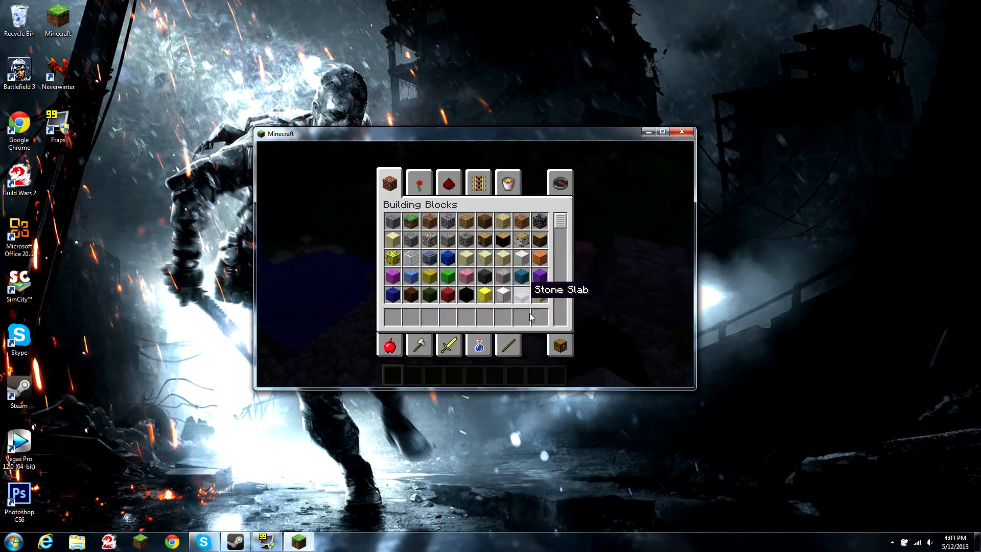
pyautogui.click(558, 182)
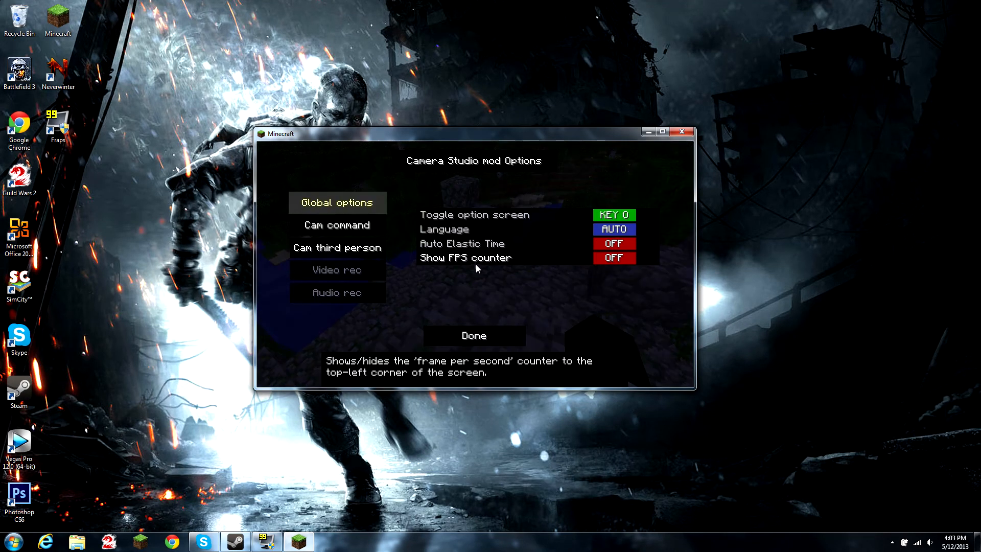
pyautogui.click(474, 335)
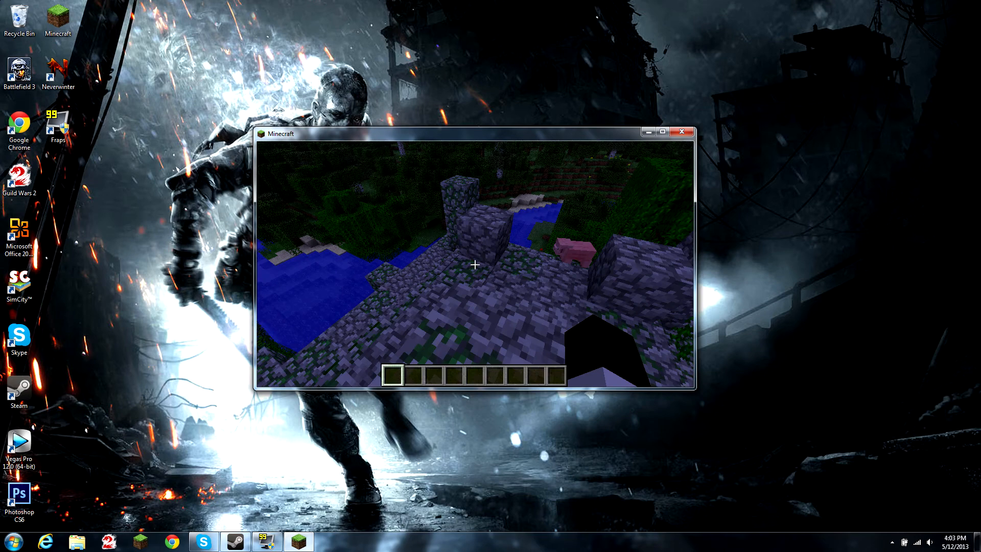
pyautogui.write('/cam p1')
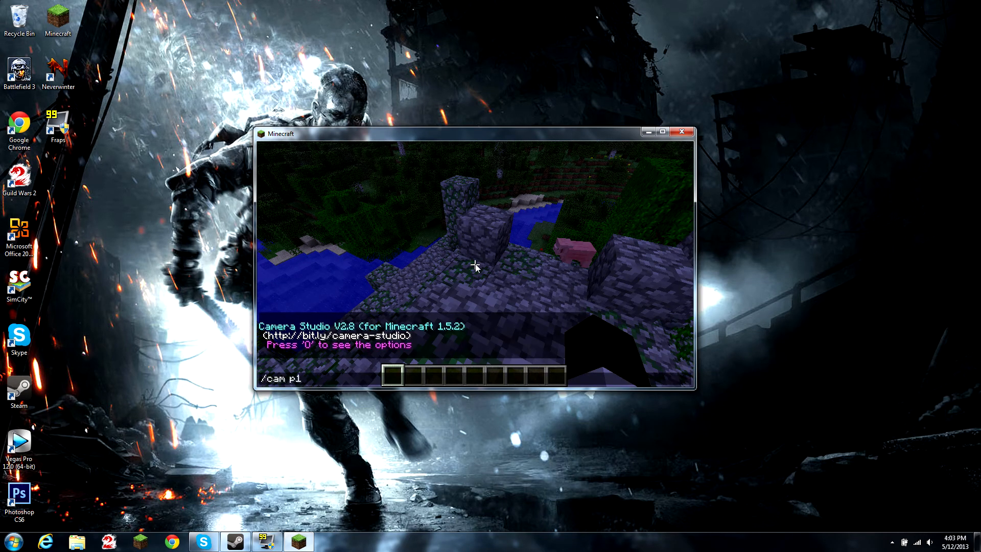